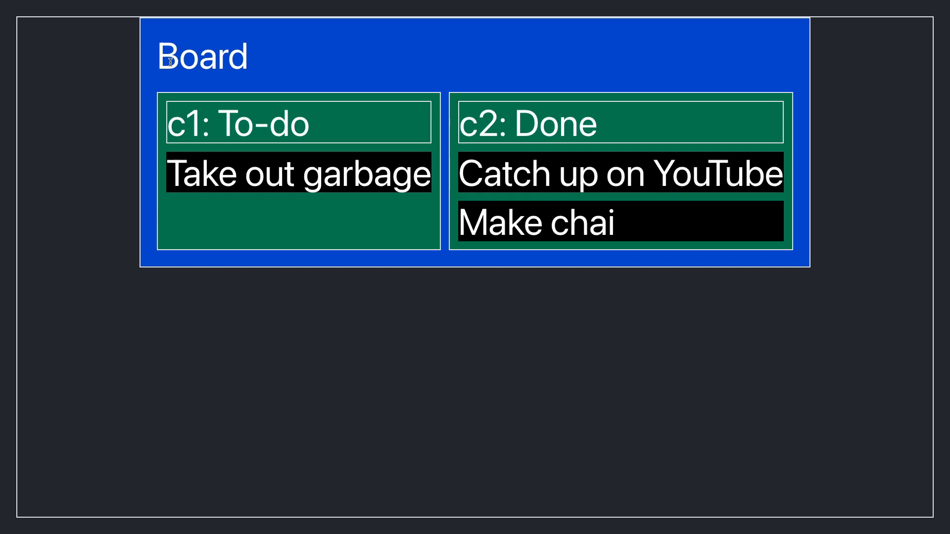
pyautogui.moveTo(196, 112)
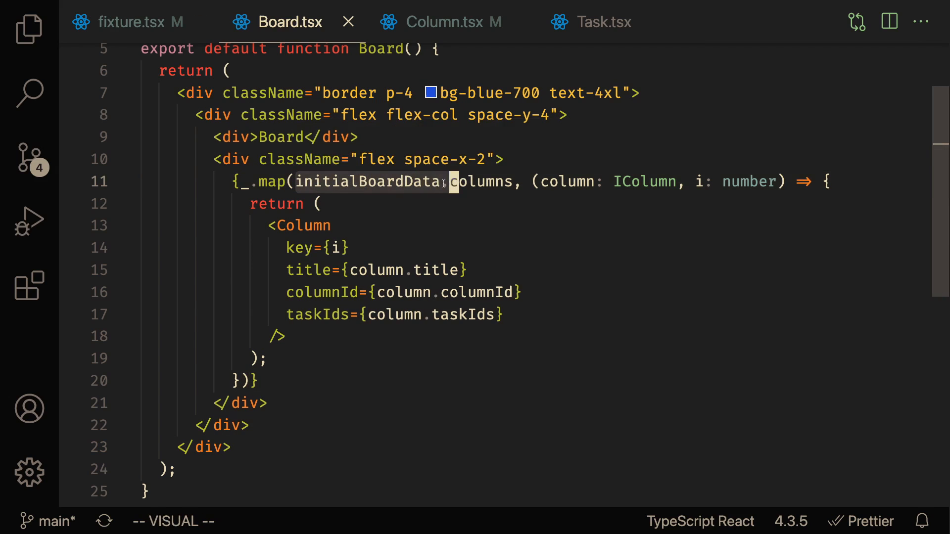
# - Trace column c1's task ids from fixture.tsx through Column.tsx into Task.tsx
pyautogui.click(138, 22)
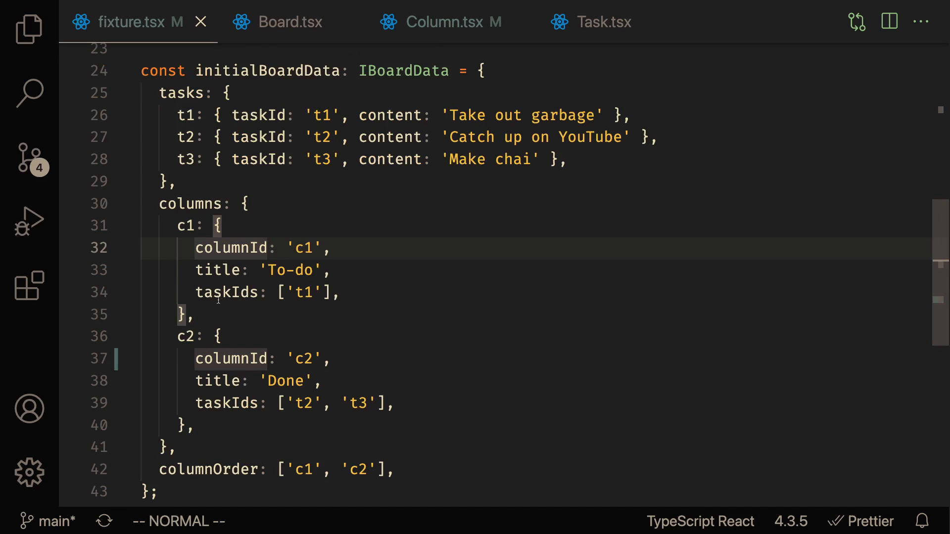
pyautogui.press('v')
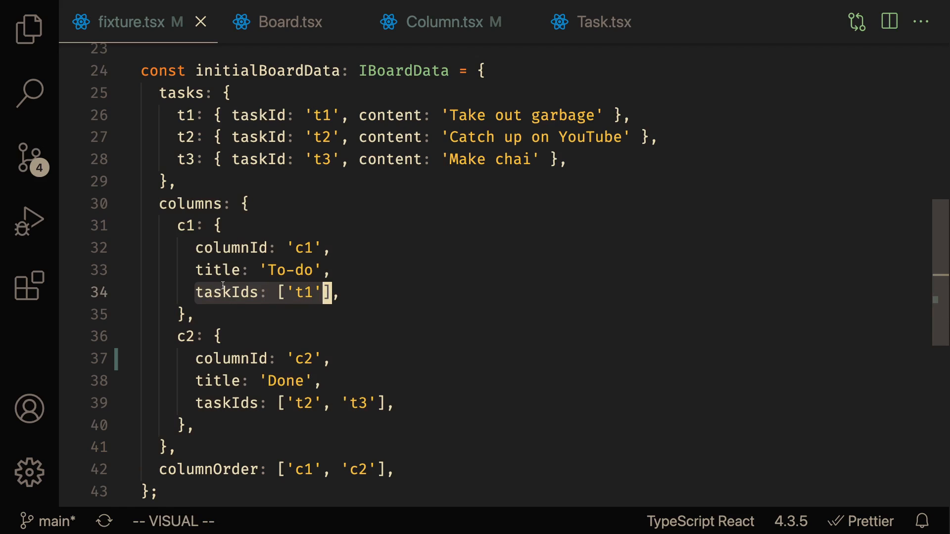
pyautogui.moveTo(186, 93)
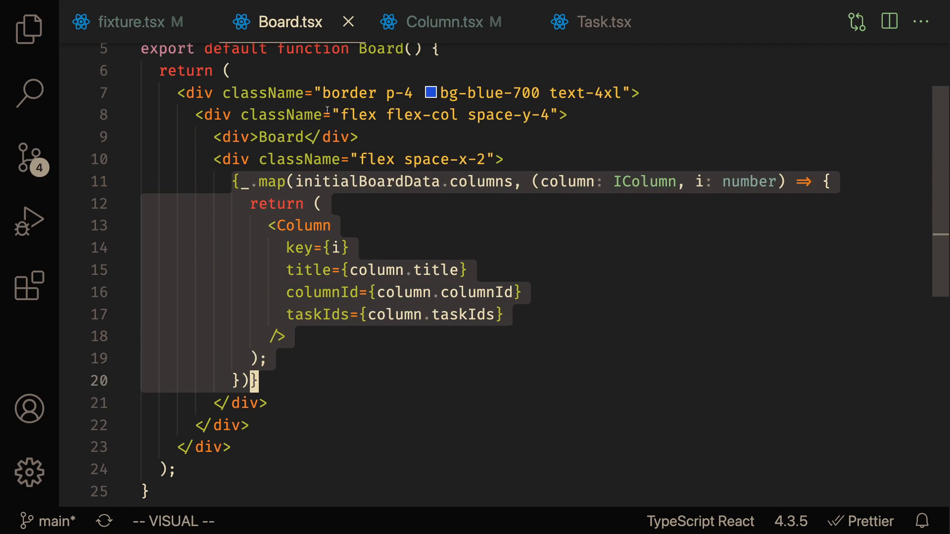
pyautogui.click(449, 21)
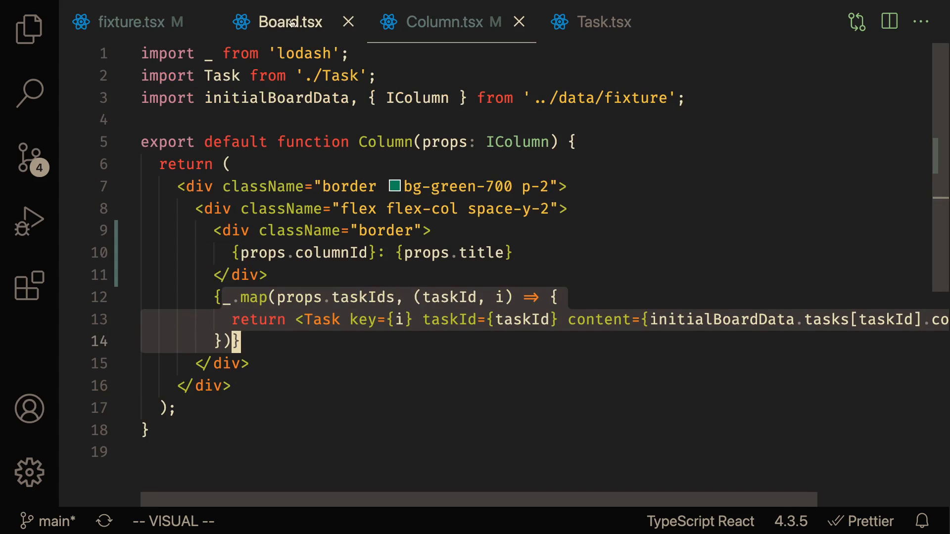
pyautogui.click(603, 22)
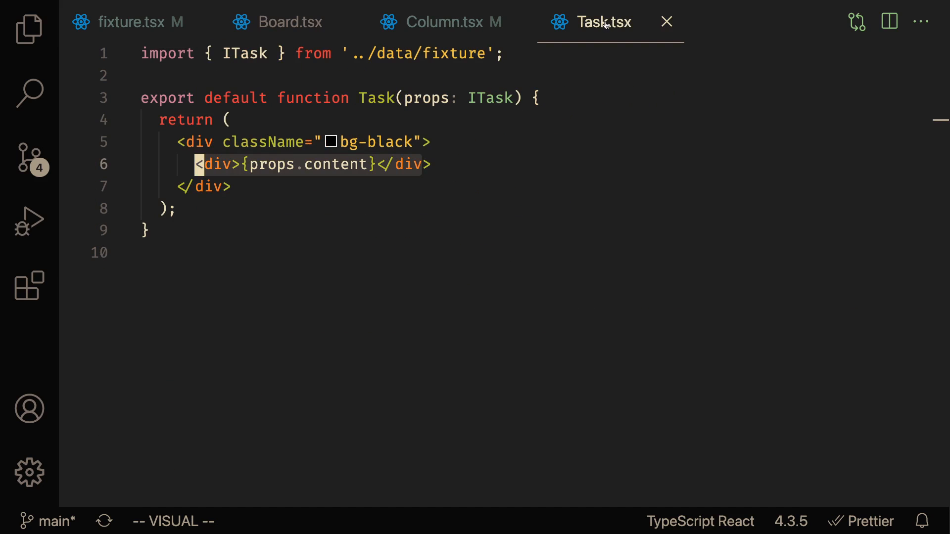
pyautogui.moveTo(291, 24)
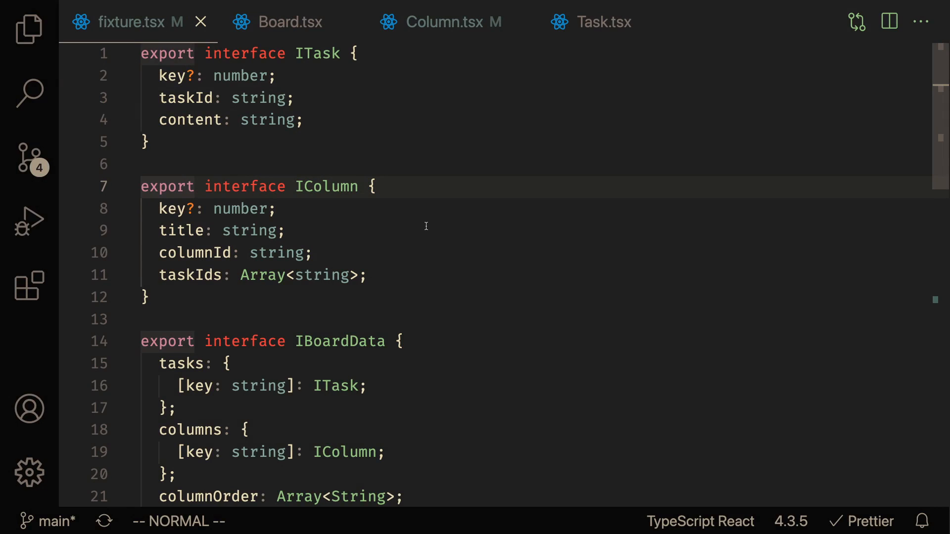
pyautogui.moveTo(479, 28)
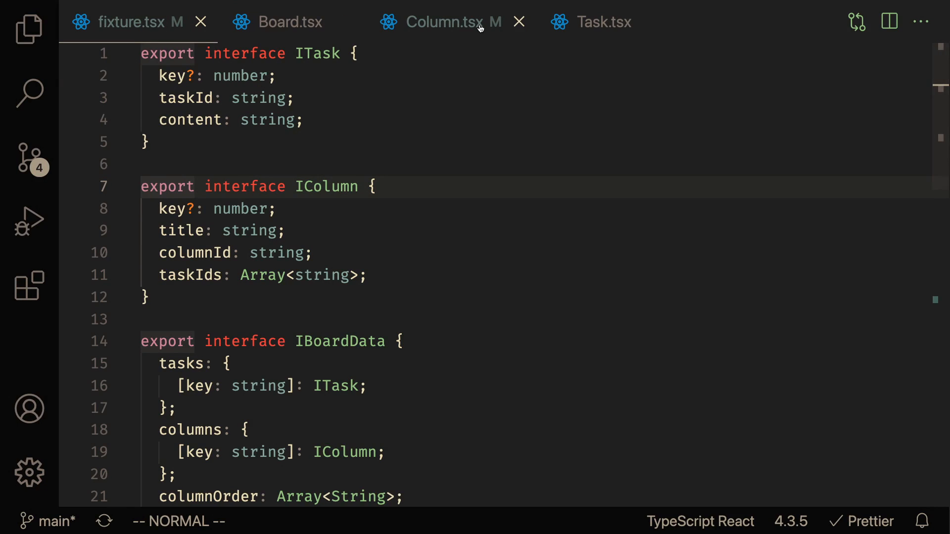
pyautogui.moveTo(479, 26)
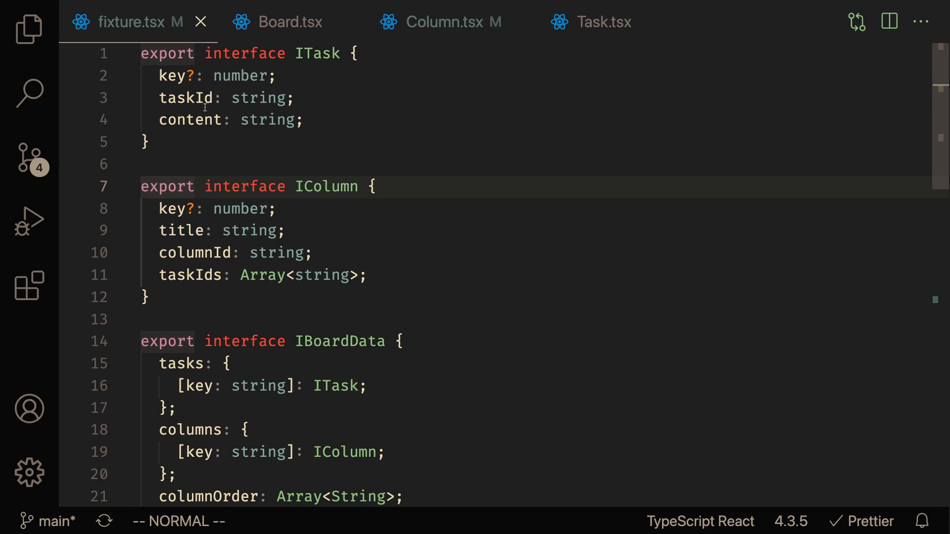
# - Select the ITask interface, then the IColumn interface, at the top of fixture.tsx
pyautogui.press('V')
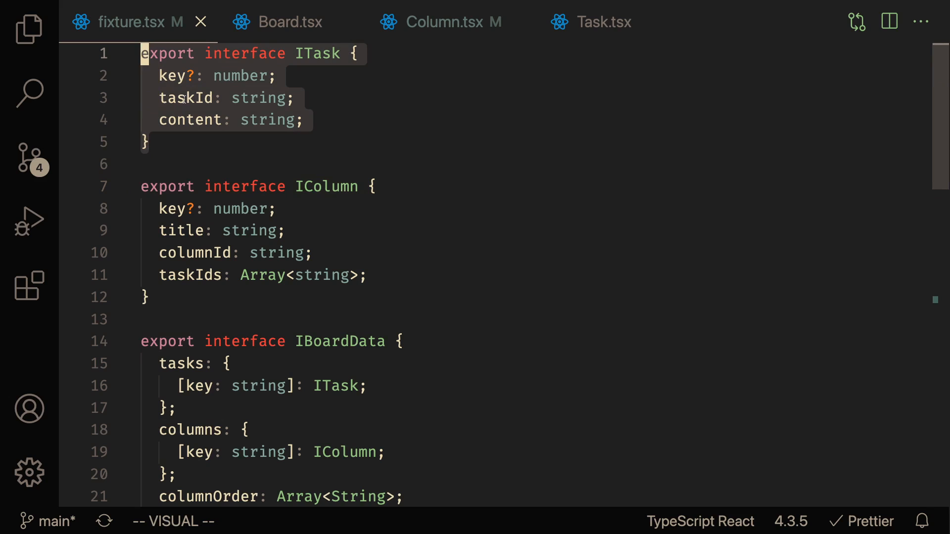
pyautogui.press('Escape')
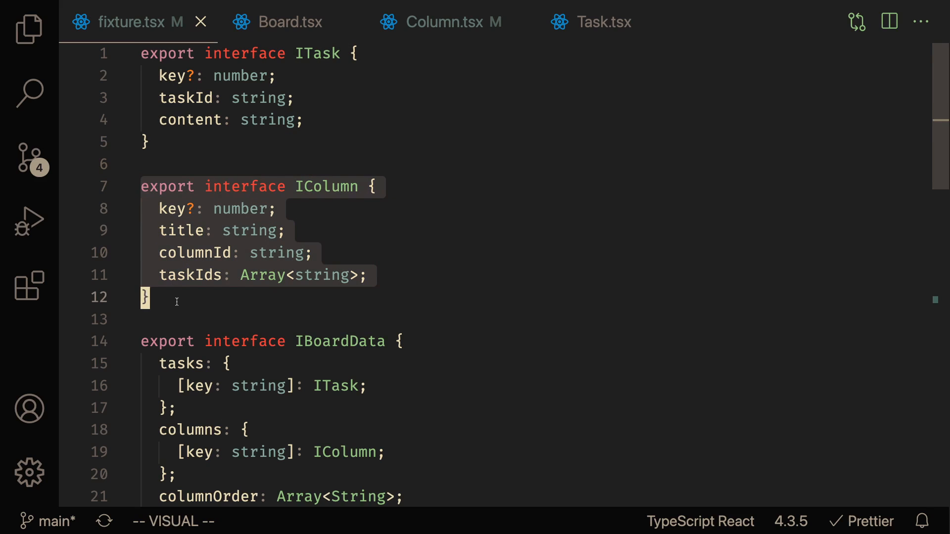
pyautogui.moveTo(209, 295)
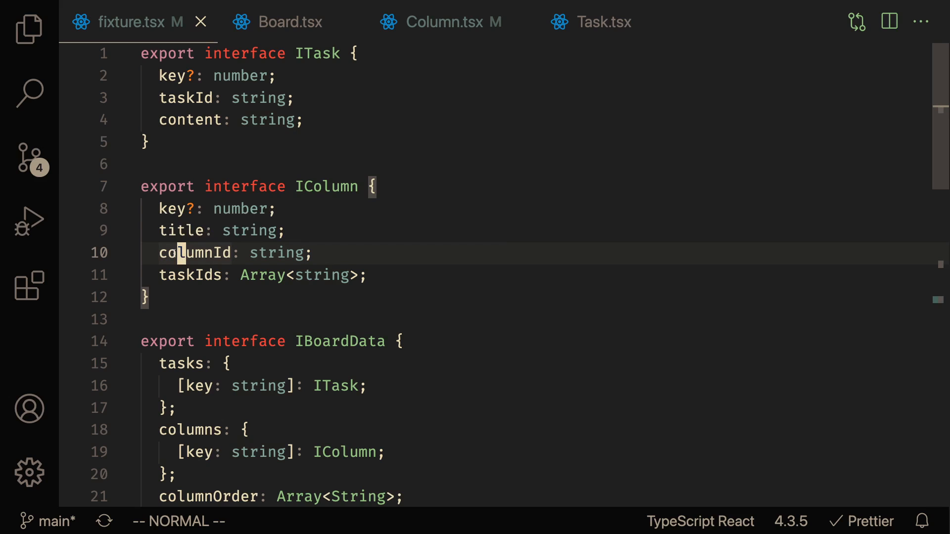
pyautogui.moveTo(189, 259)
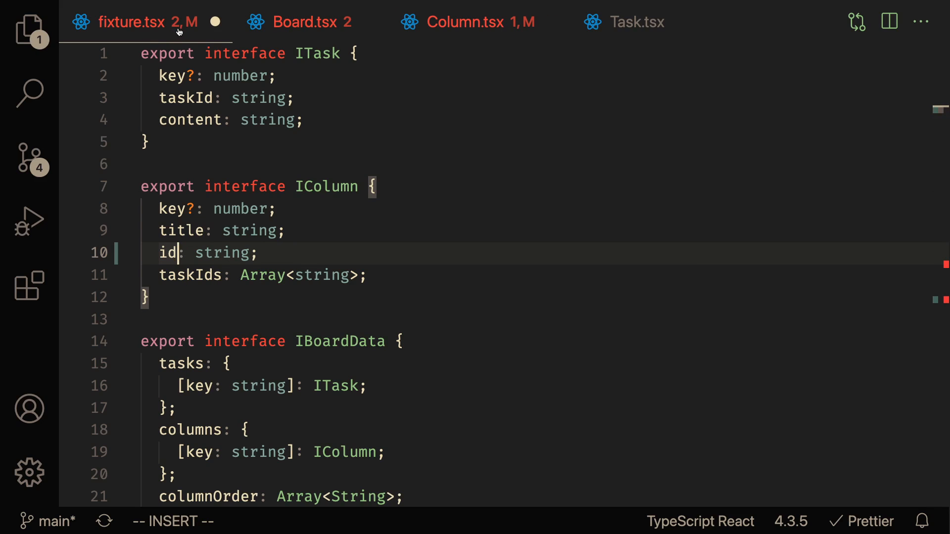
pyautogui.moveTo(181, 31)
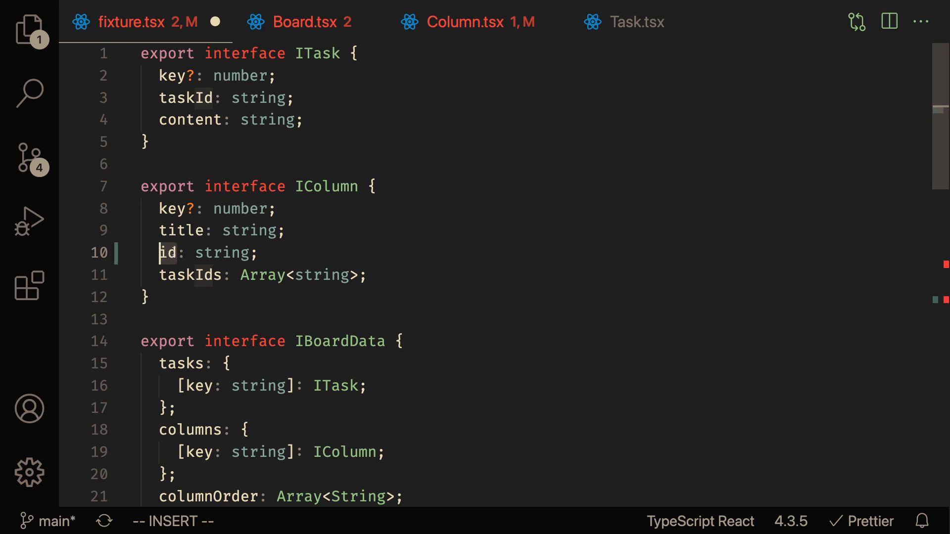
# - Finish renaming IColumn's columnId property to id in fixture.tsx
pyautogui.press('Escape')
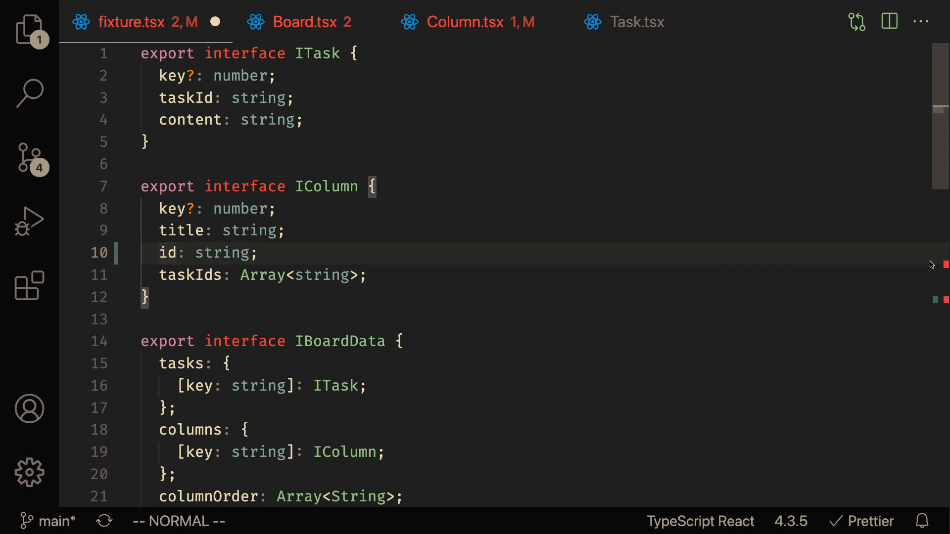
# - Use id for the fixture column entries and for the column prop in Board.tsx
pyautogui.scroll(-3)
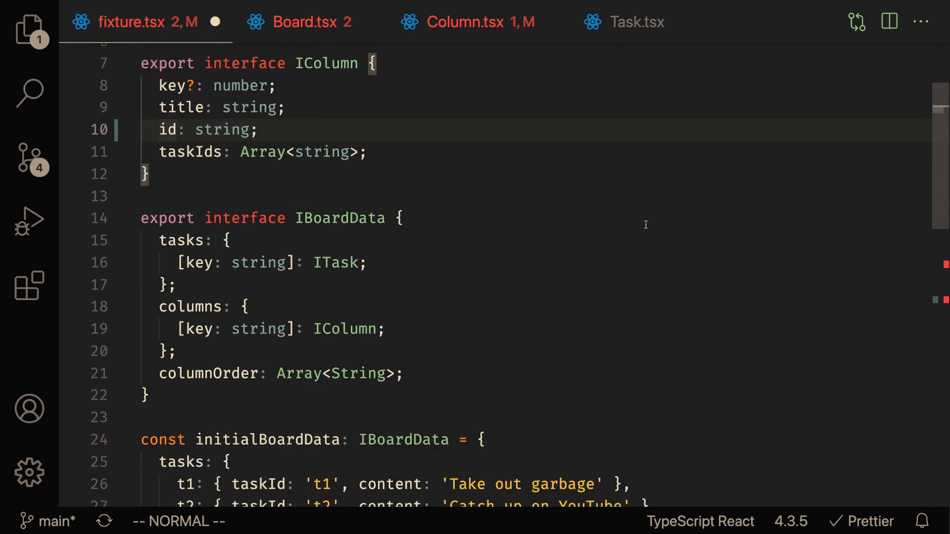
pyautogui.scroll(-3)
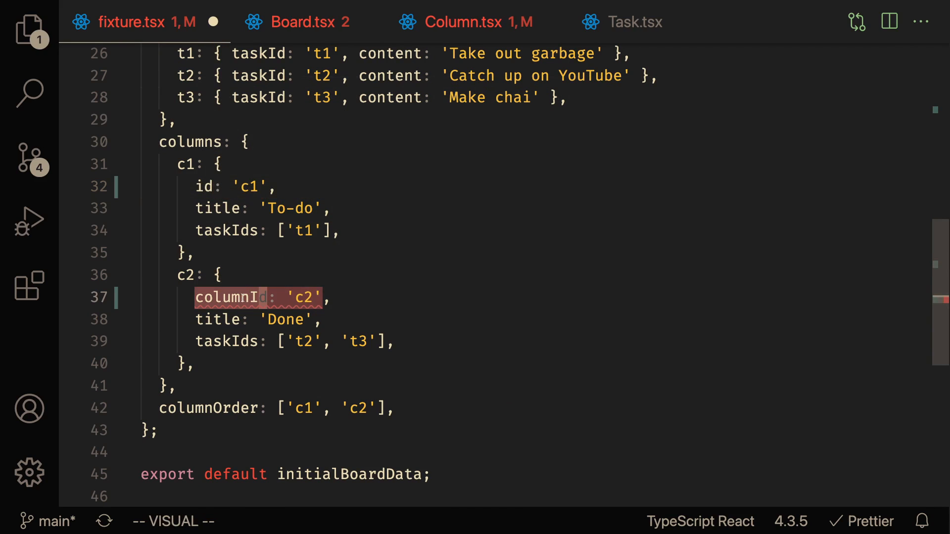
pyautogui.write('id')
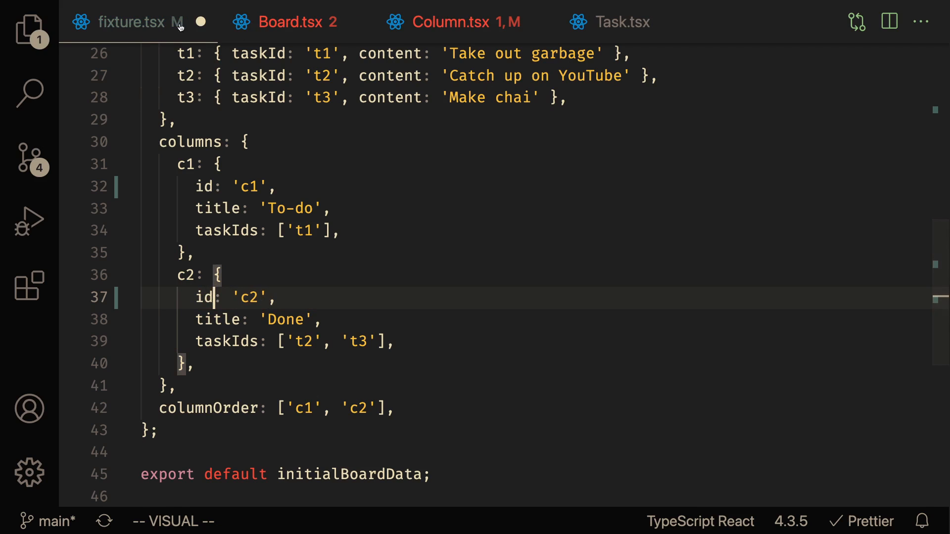
pyautogui.click(297, 21)
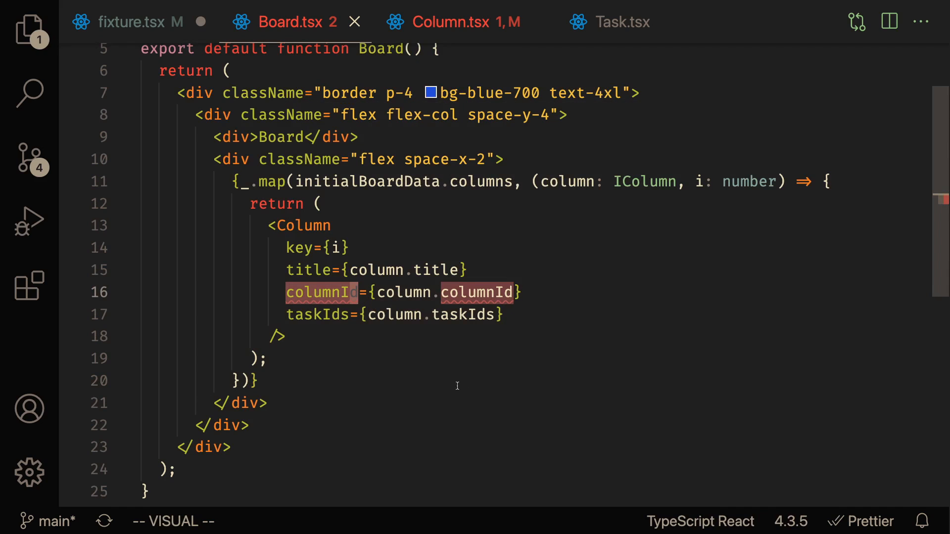
pyautogui.moveTo(321, 292)
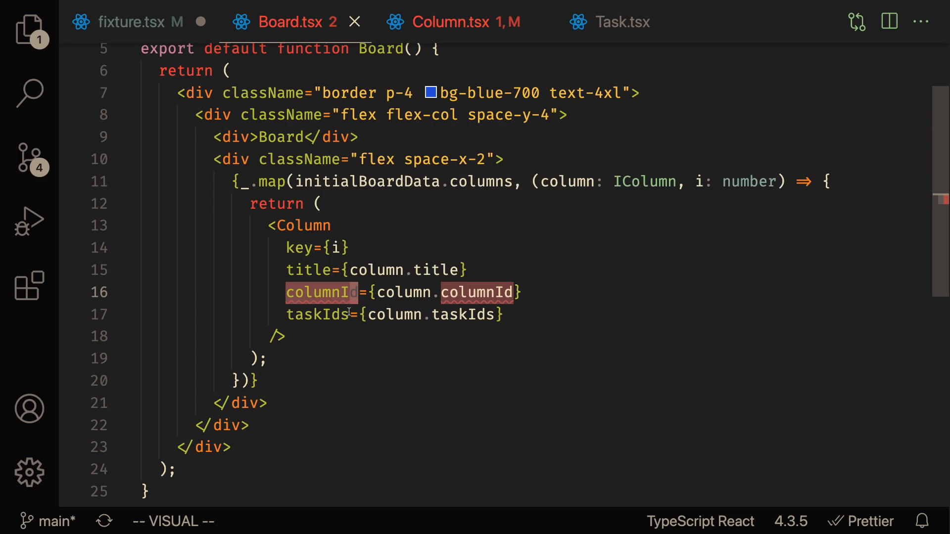
pyautogui.write('id={column.id')
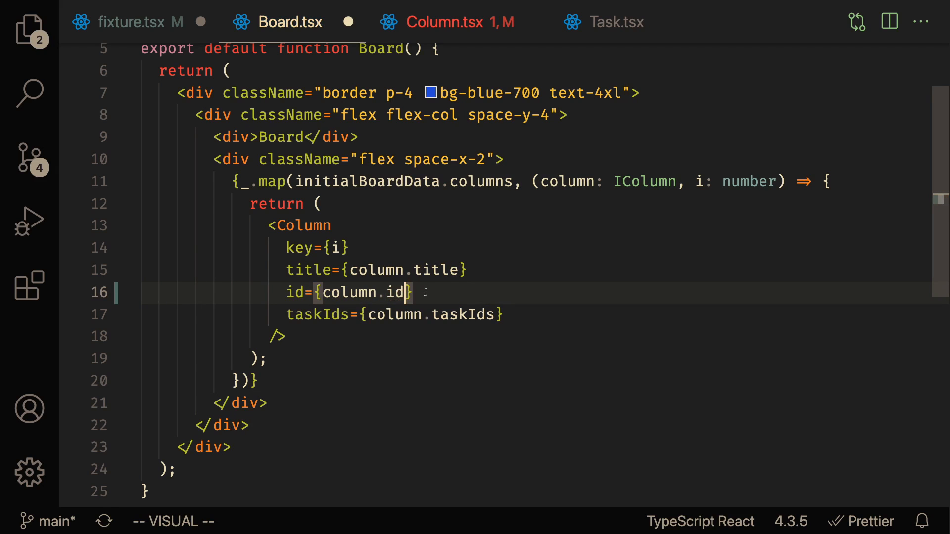
# - Make the Column.tsx heading display props.columnId
pyautogui.click(455, 22)
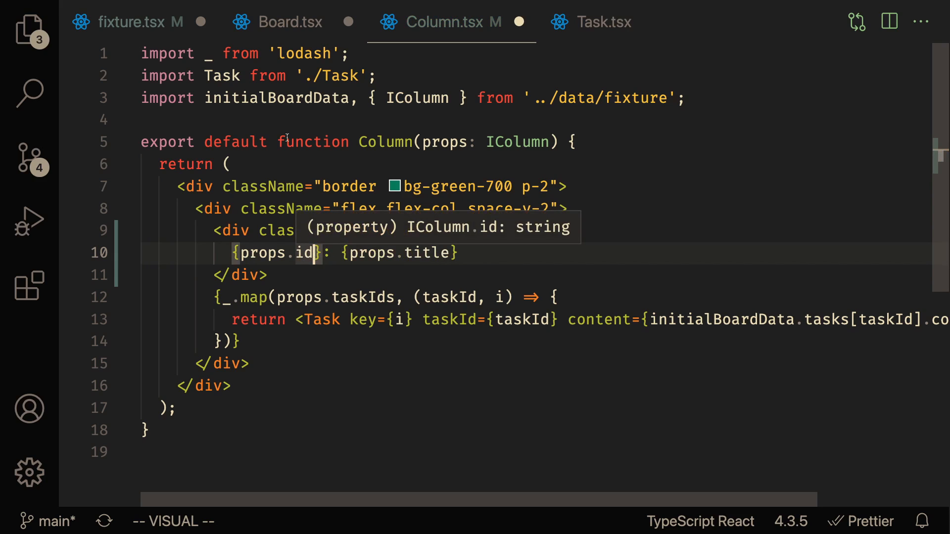
pyautogui.moveTo(336, 252)
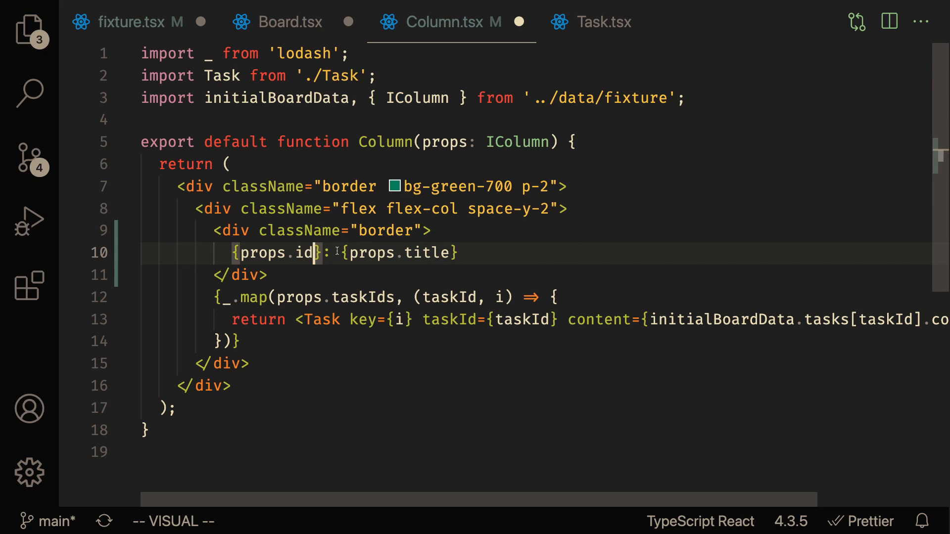
pyautogui.write('columnId')
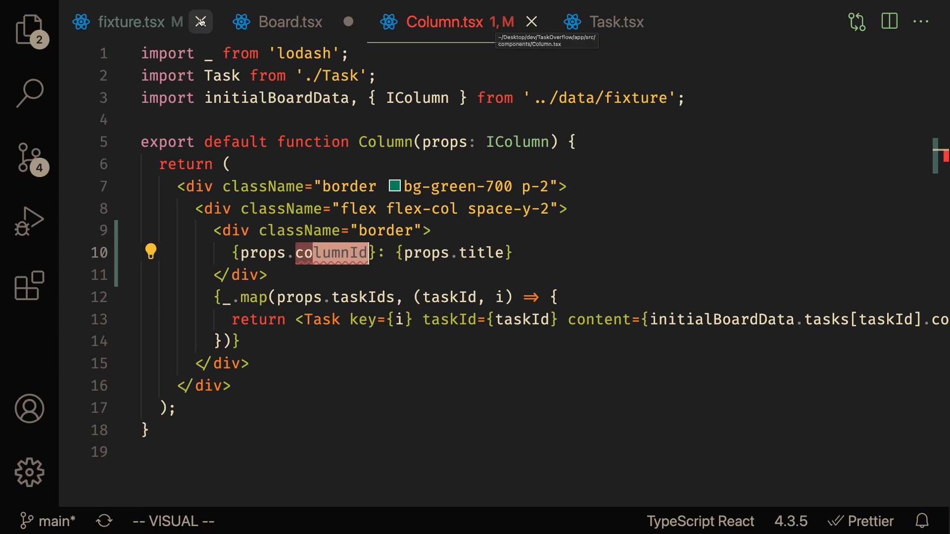
pyautogui.click(138, 22)
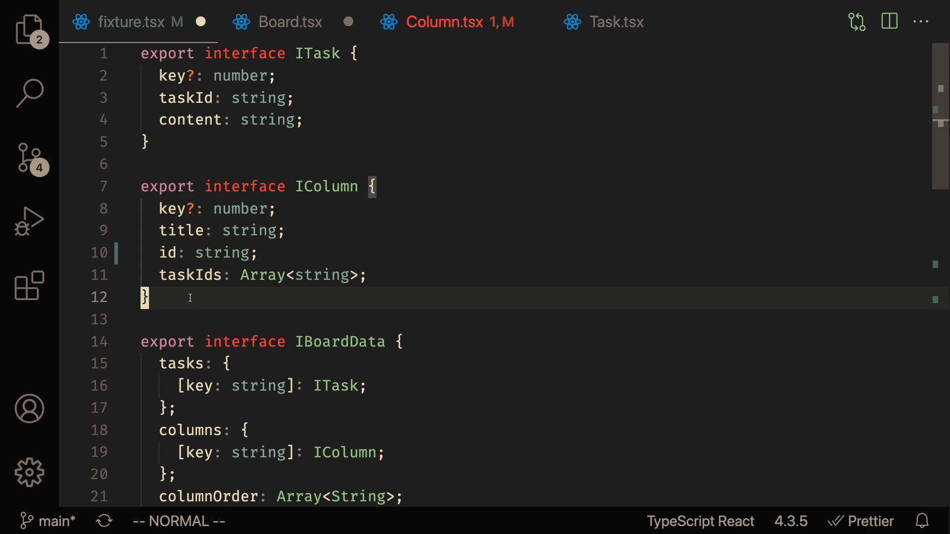
pyautogui.click(283, 22)
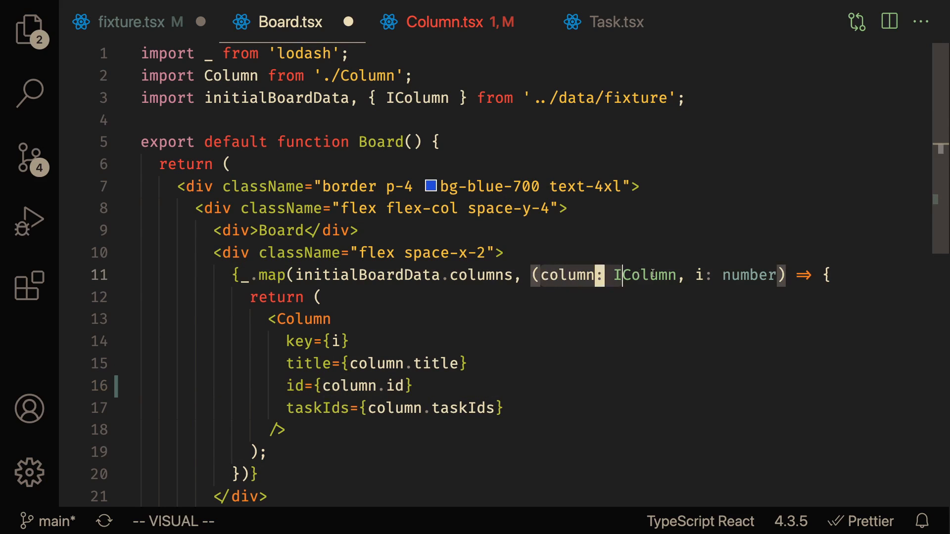
pyautogui.press('Escape')
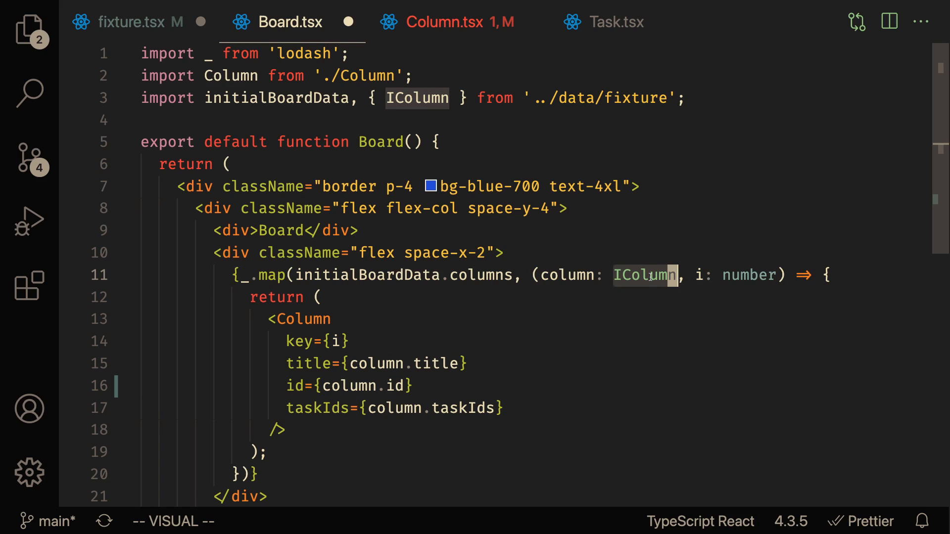
pyautogui.click(447, 22)
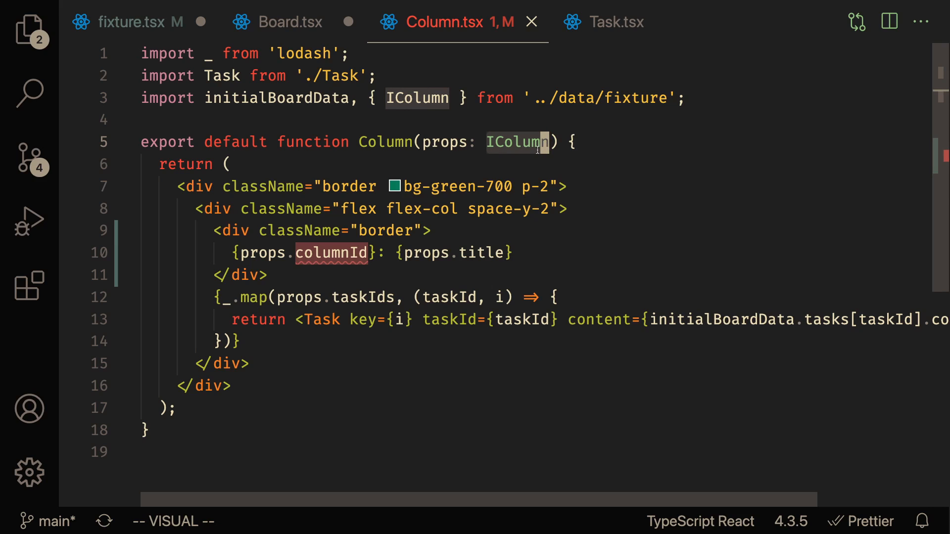
pyautogui.click(133, 21)
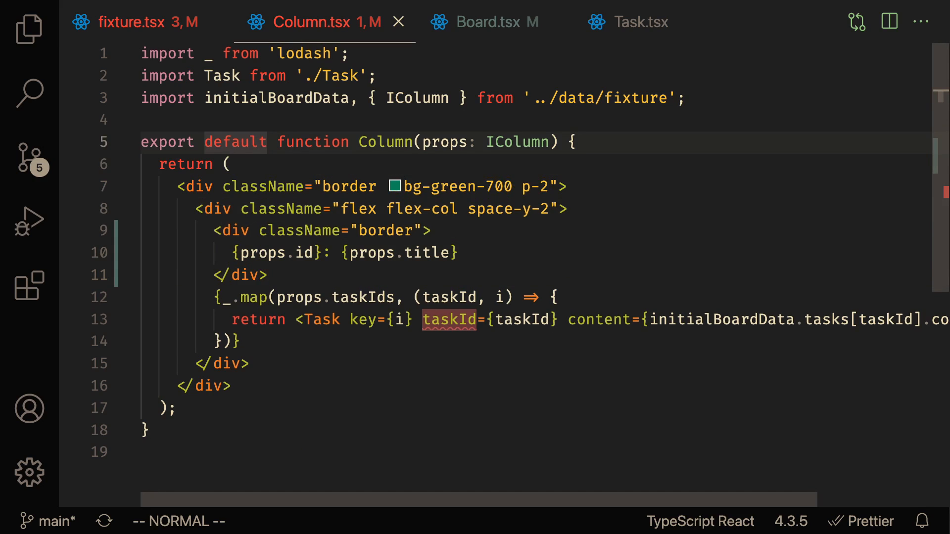
# - Type Column's props as any temporarily while comparing with Task.tsx
pyautogui.write('any')
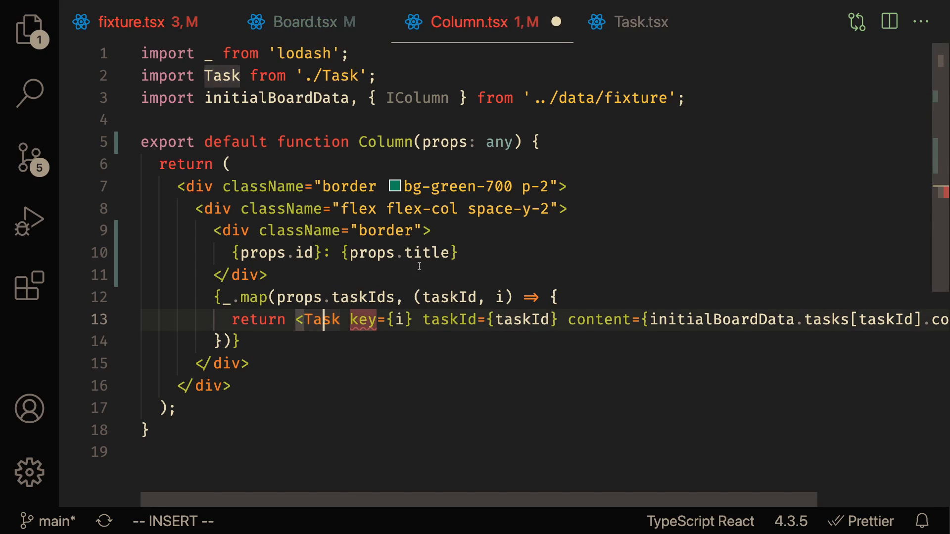
pyautogui.click(641, 21)
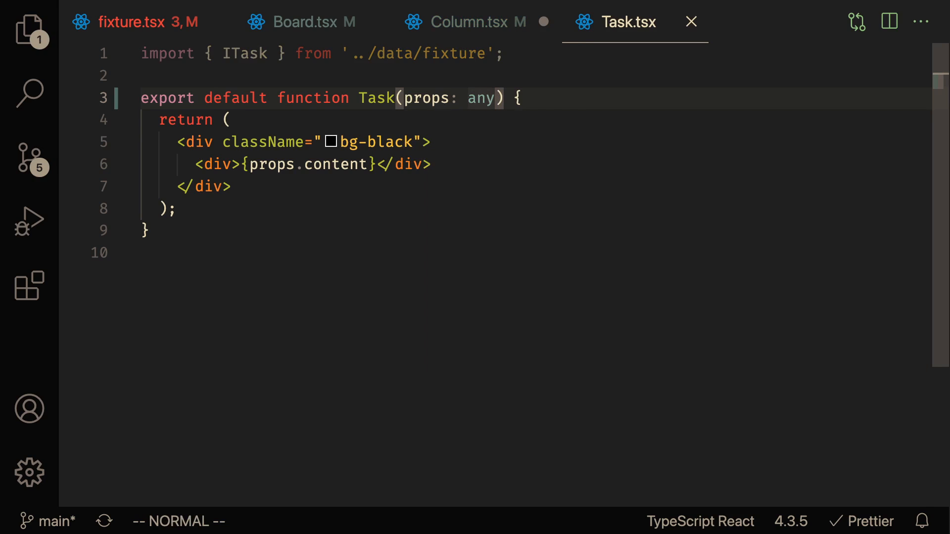
pyautogui.click(473, 22)
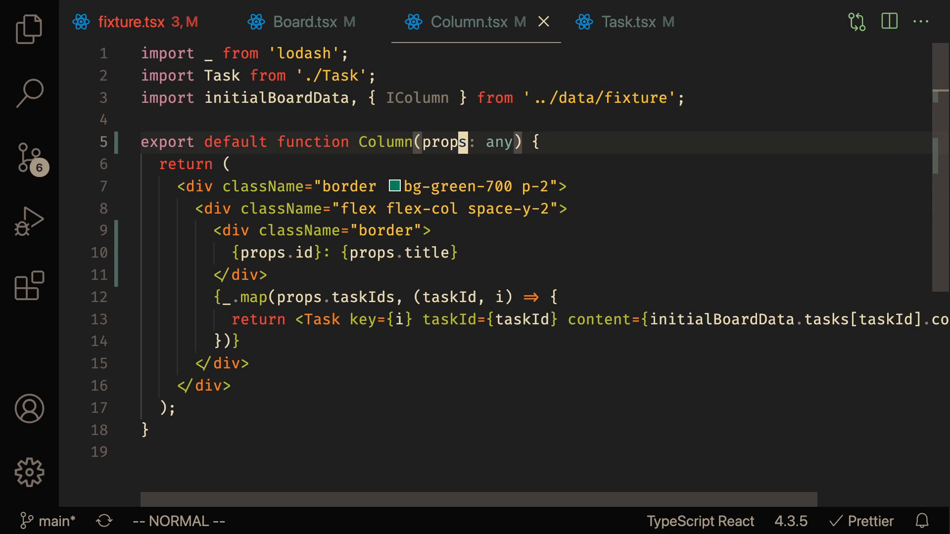
# - Type Task's props as ITask and return to Column.tsx with props: IColumn
pyautogui.click(636, 22)
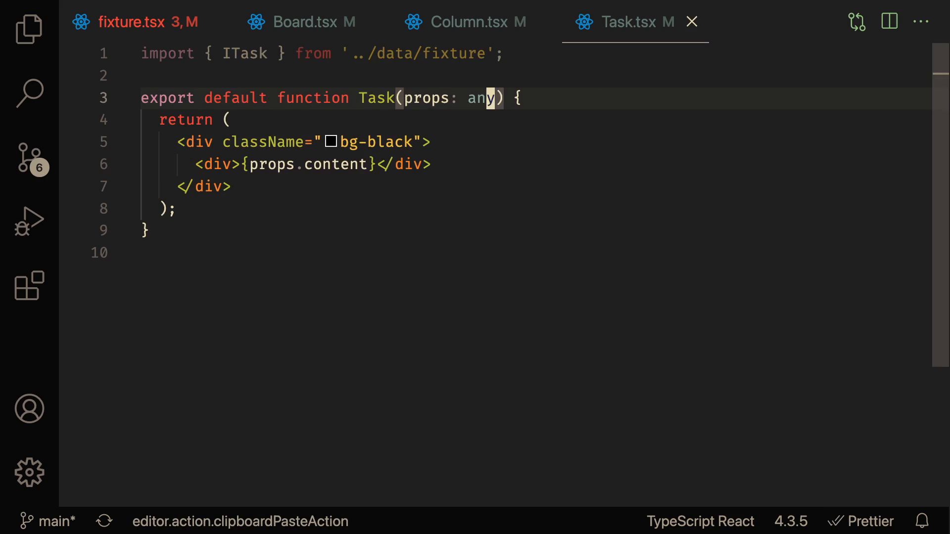
pyautogui.write('ITask')
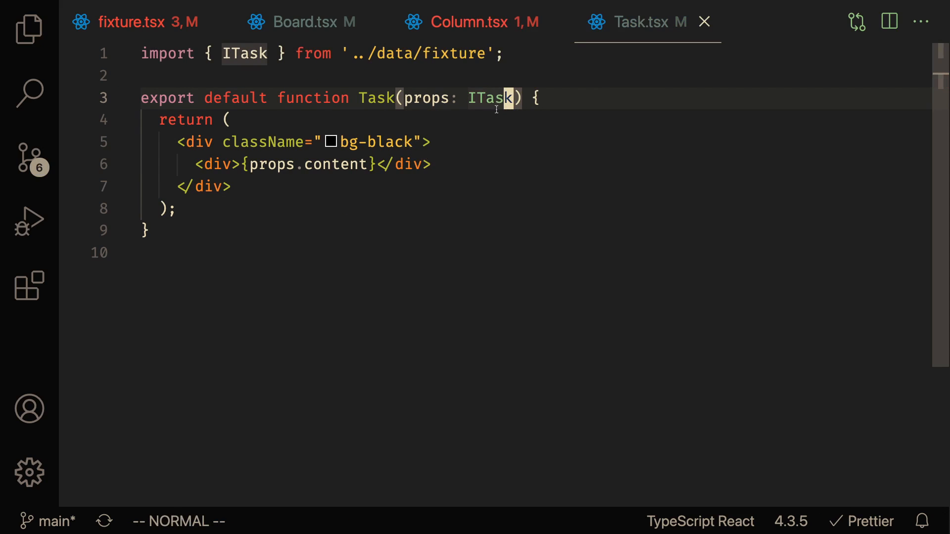
pyautogui.click(479, 22)
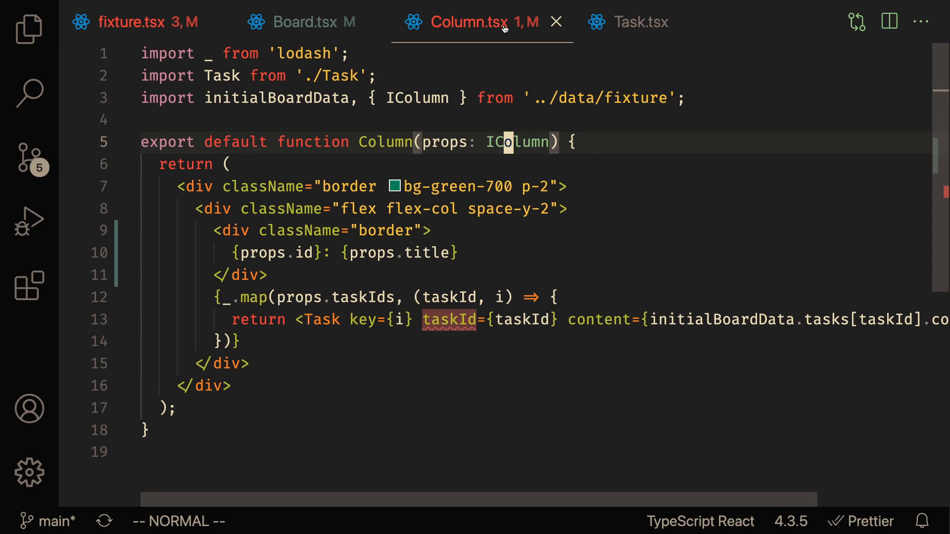
pyautogui.moveTo(449, 297)
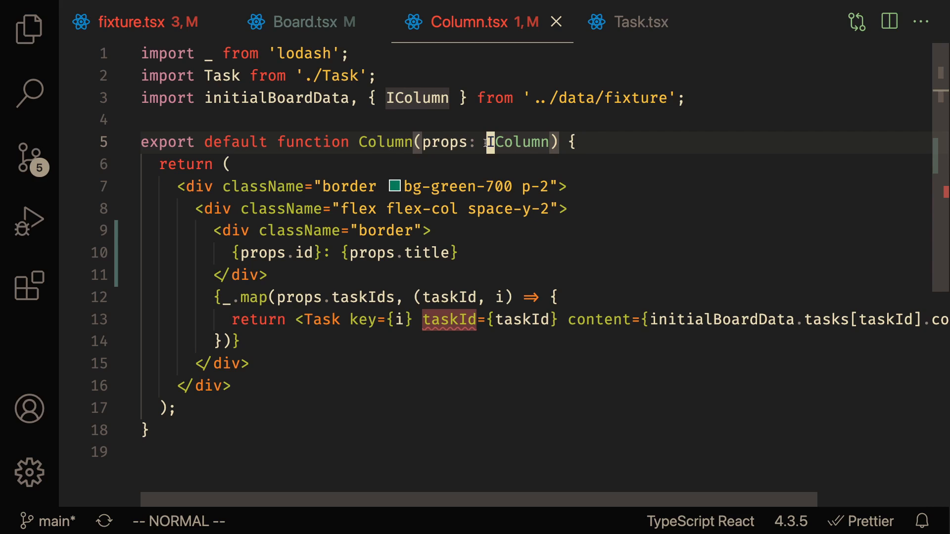
pyautogui.moveTo(491, 143)
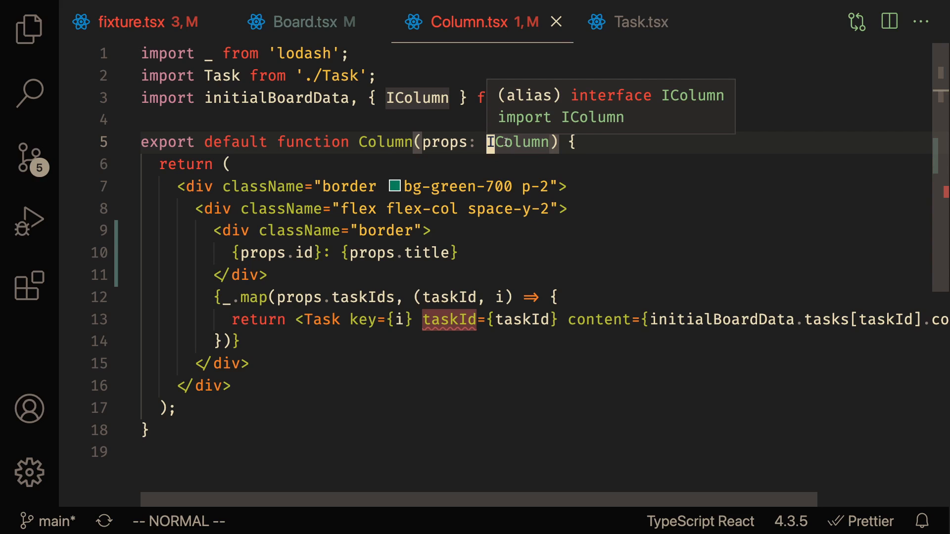
# - Jump to the IColumn definition in fixture.tsx to check its id property, comparing with Column.tsx
pyautogui.click(144, 22)
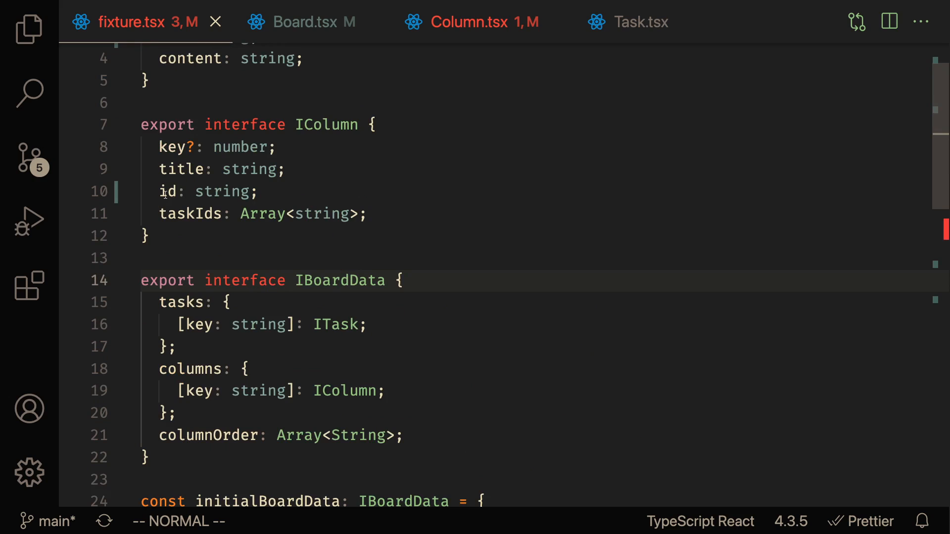
pyautogui.moveTo(168, 192)
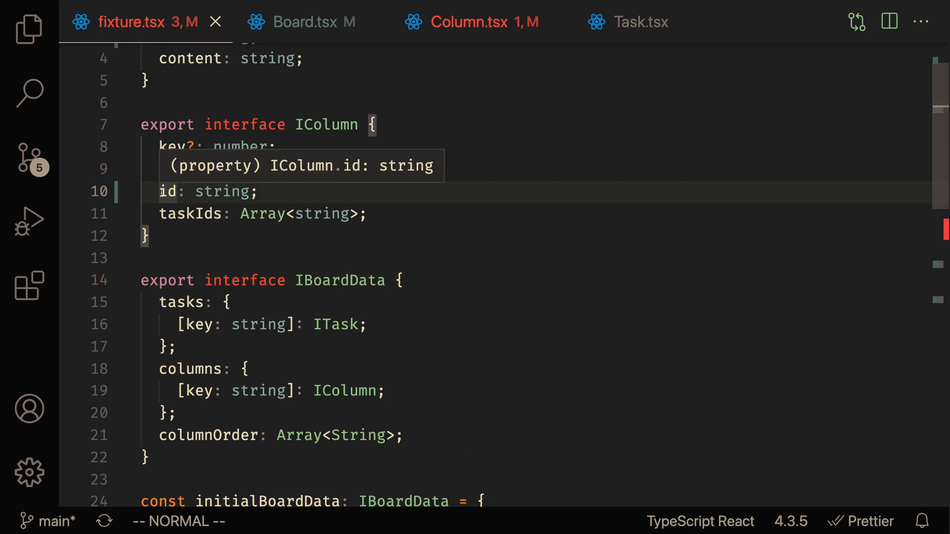
pyautogui.click(474, 21)
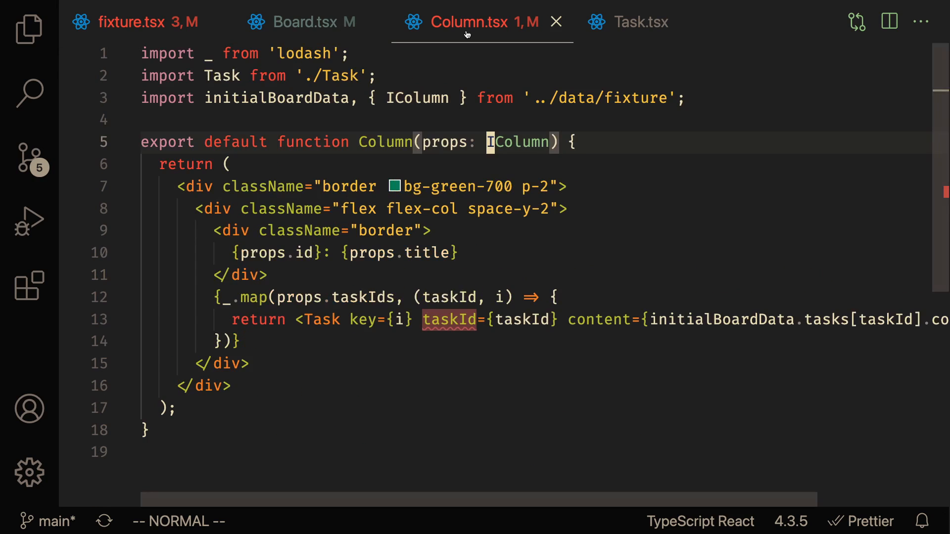
pyautogui.click(143, 22)
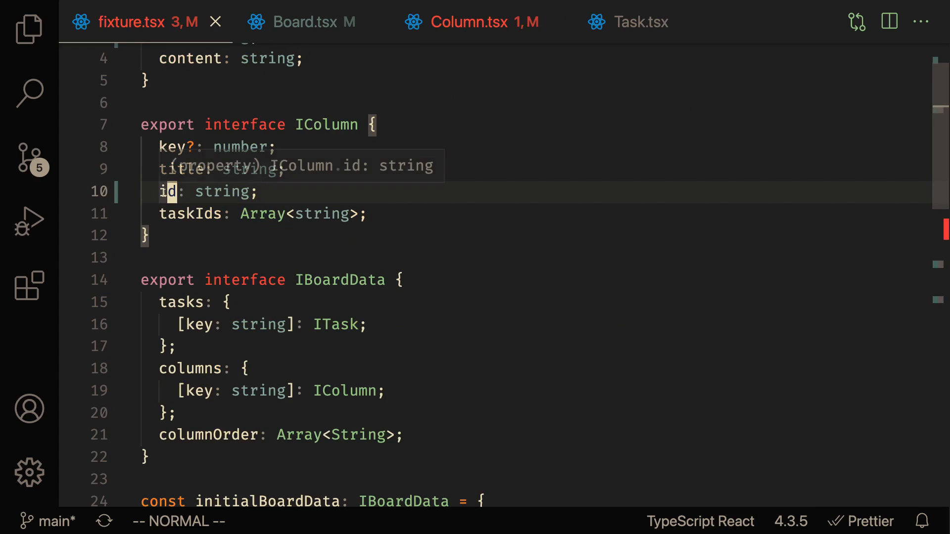